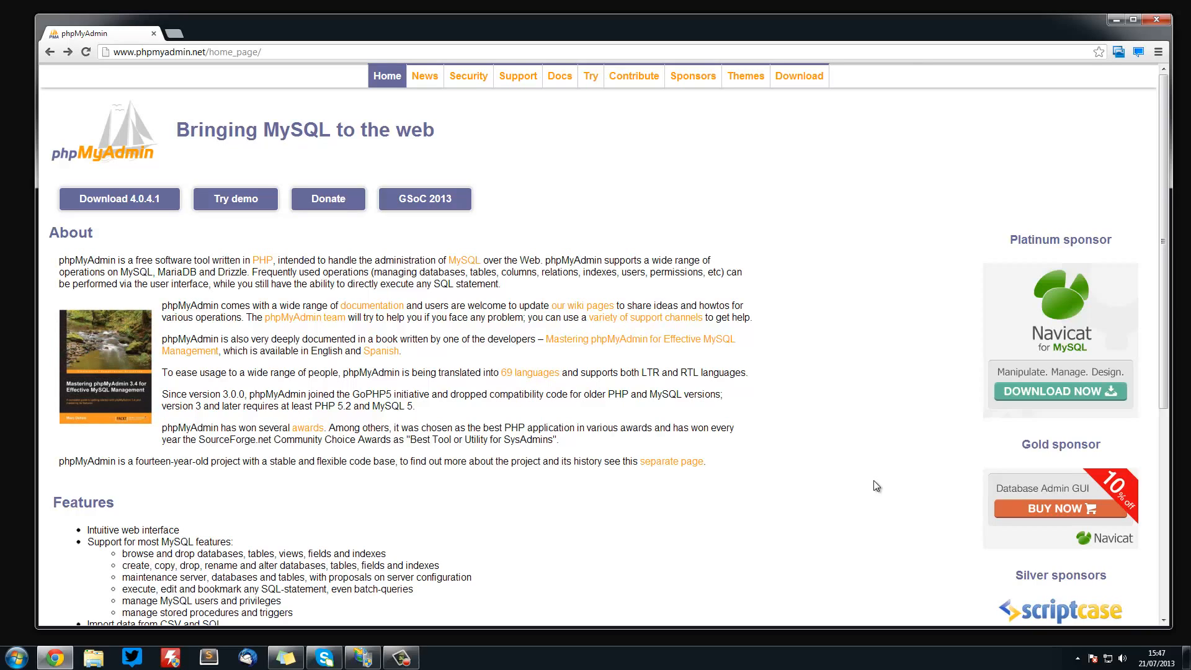
mouse_move(894, 485)
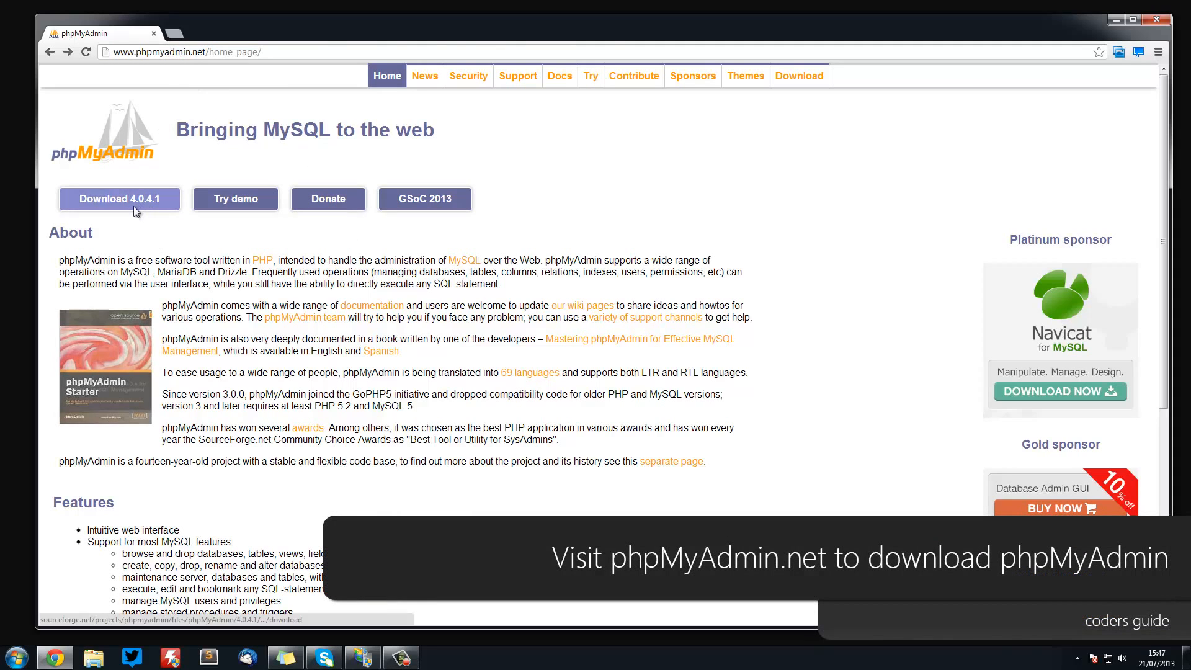
- Download the phpMyAdmin 4.0.4.1 all-languages zip from phpMyAdmin.net
left_click(119, 199)
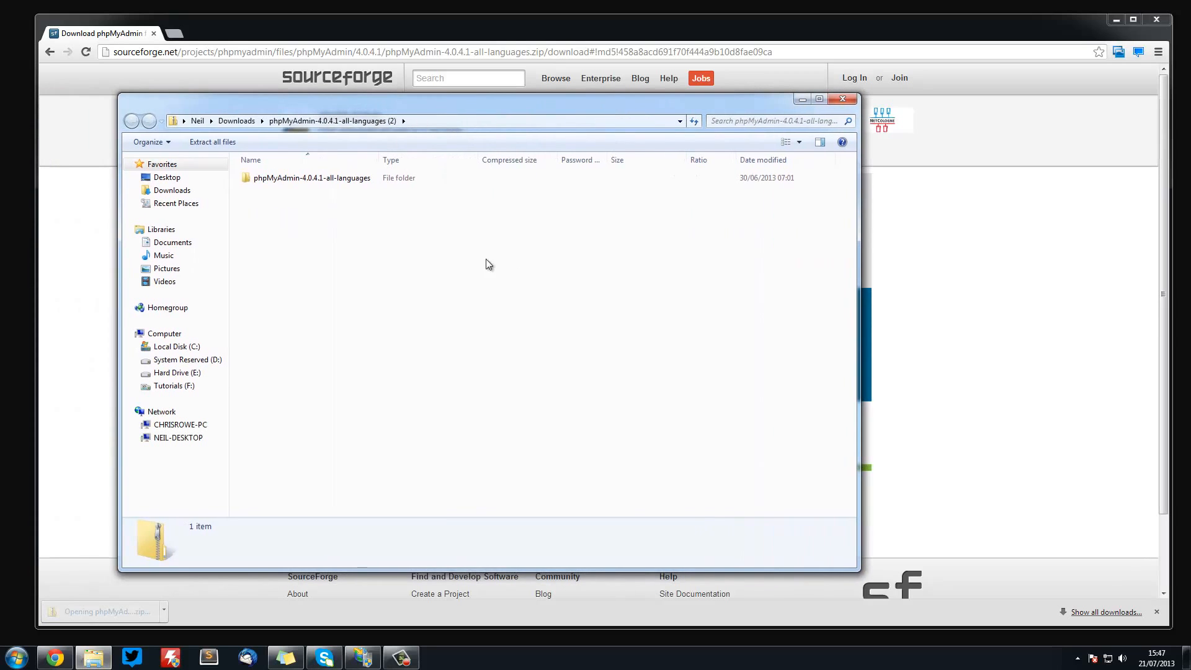
- Inspect the zip's contents, then copy the phpMyAdmin-4.0.4.1-all-languages folder
double_click(309, 178)
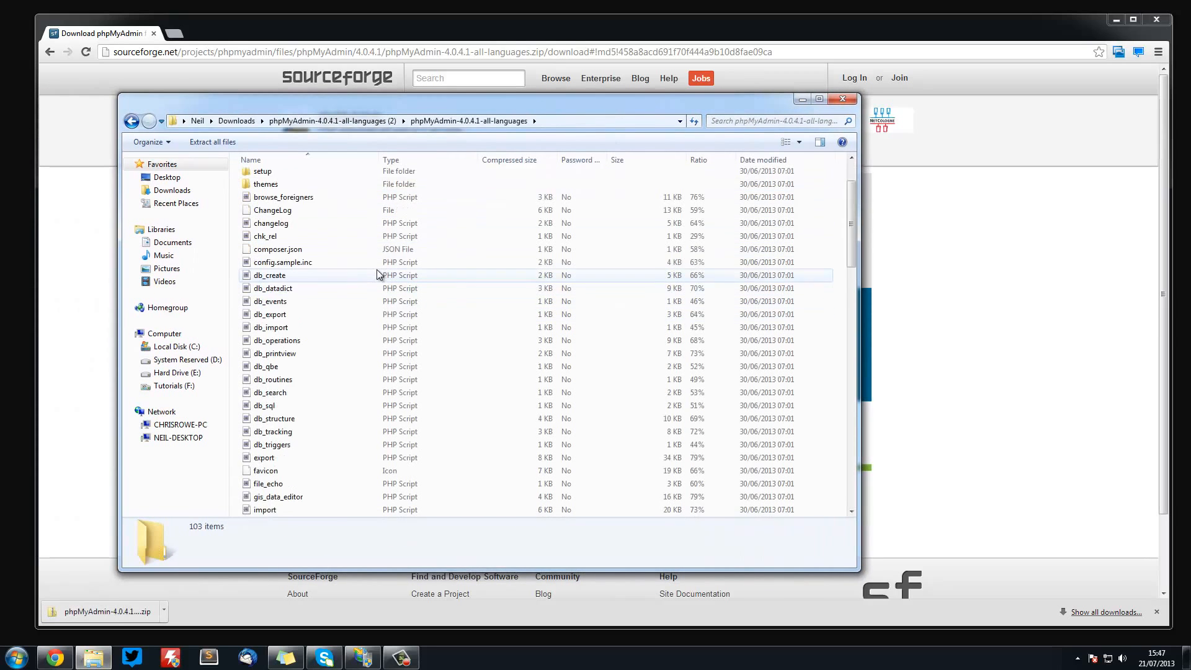
scroll("down", 3)
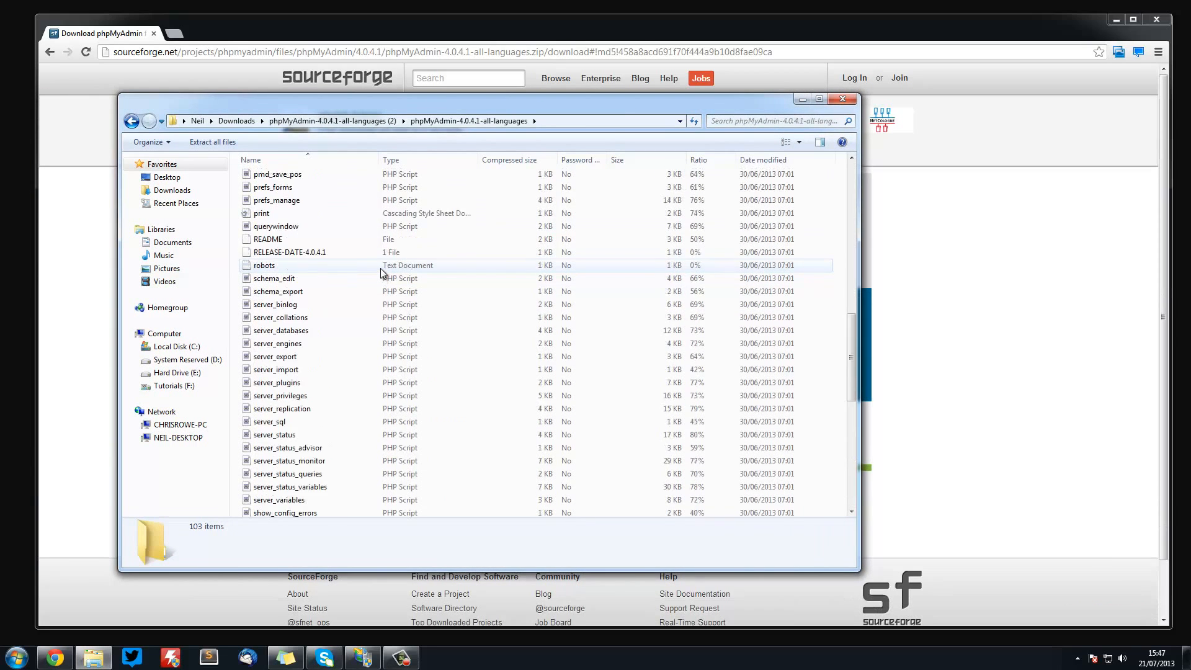
left_click(131, 121)
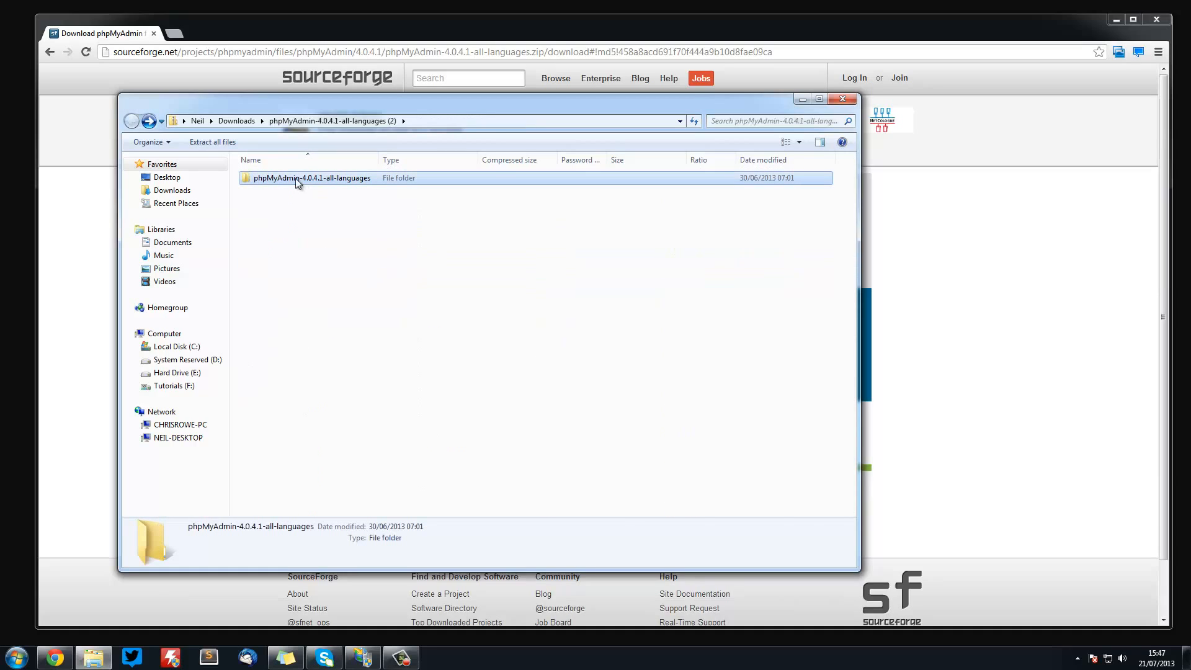
right_click(309, 178)
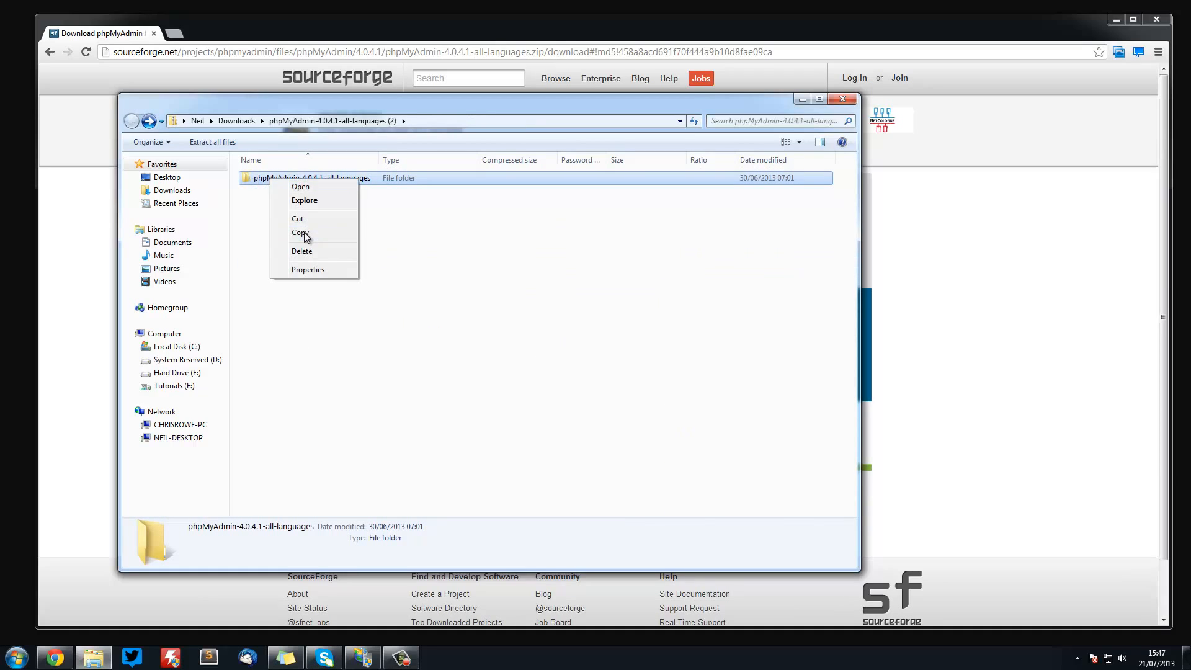
left_click(300, 233)
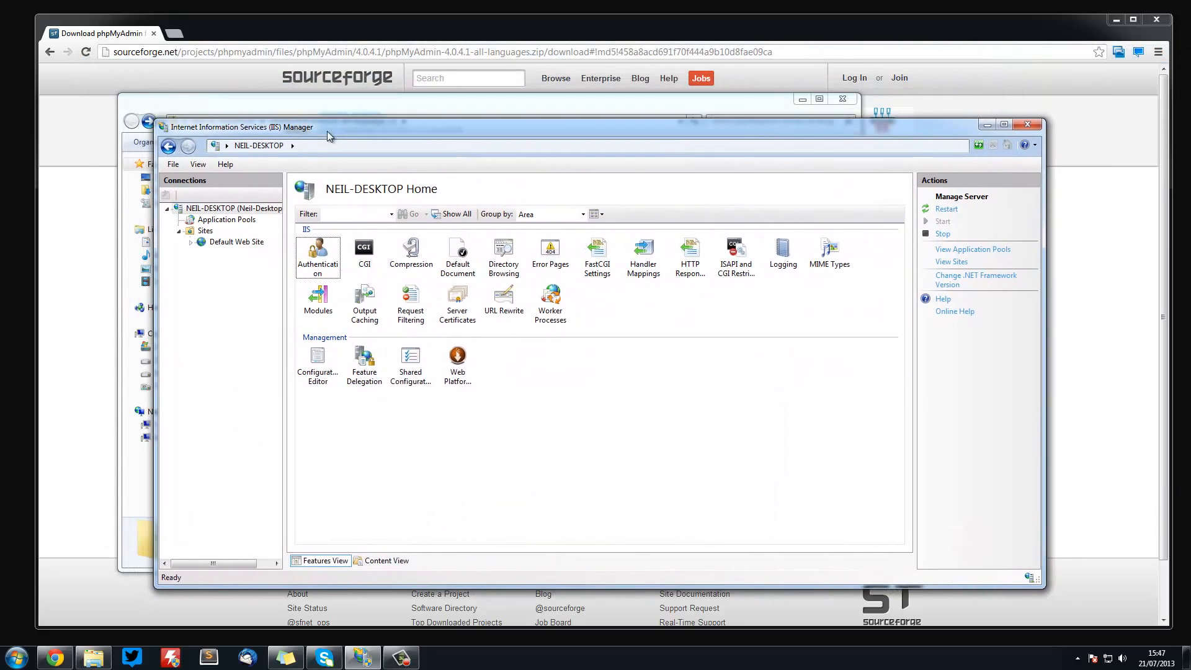
- Select Default Web Site in IIS Manager and explore its wwwroot folder
left_click(240, 241)
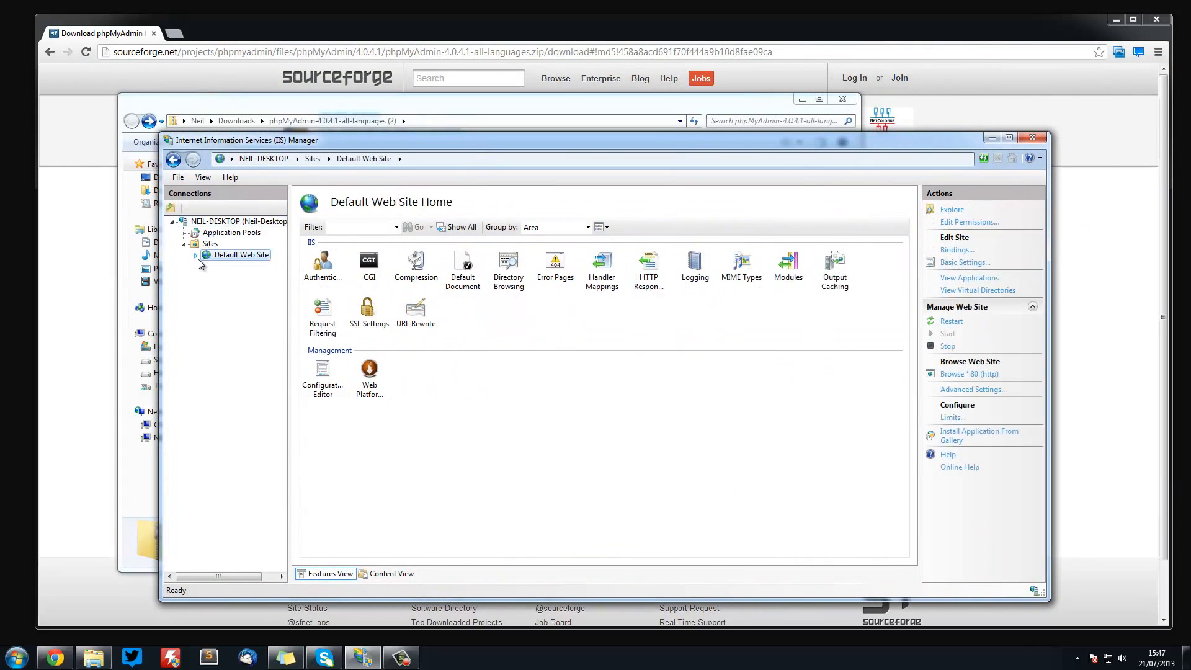
right_click(241, 255)
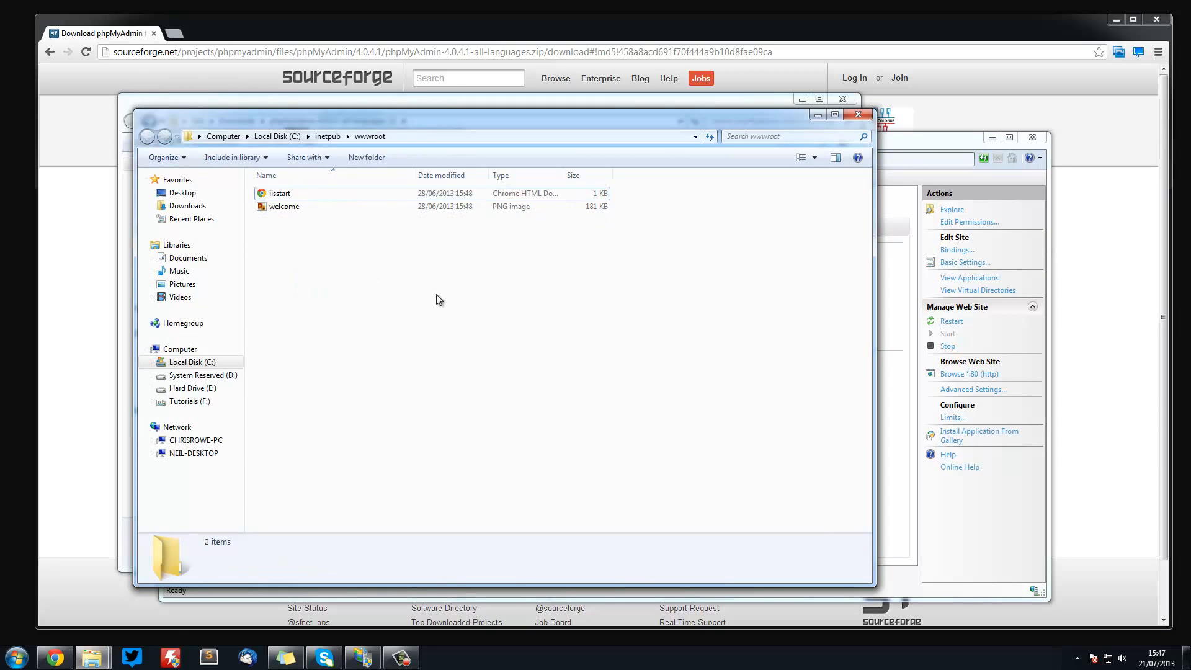
- Paste the phpMyAdmin folder into C:\inetpub\wwwroot, granting administrator permission
right_click(437, 300)
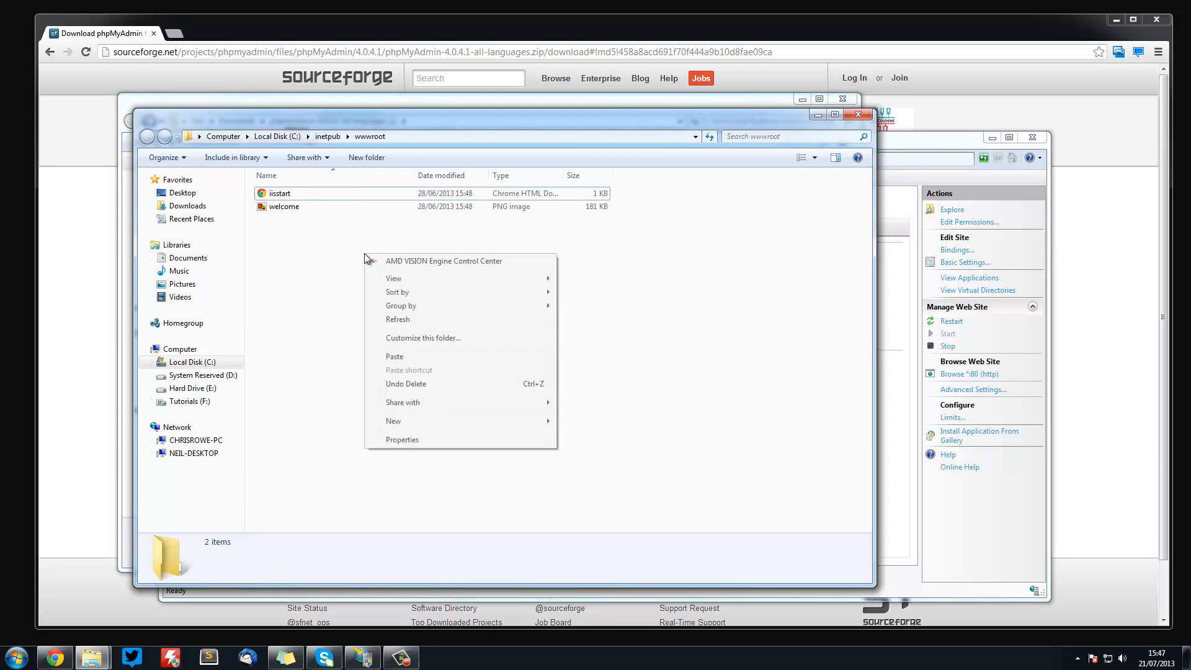
left_click(395, 355)
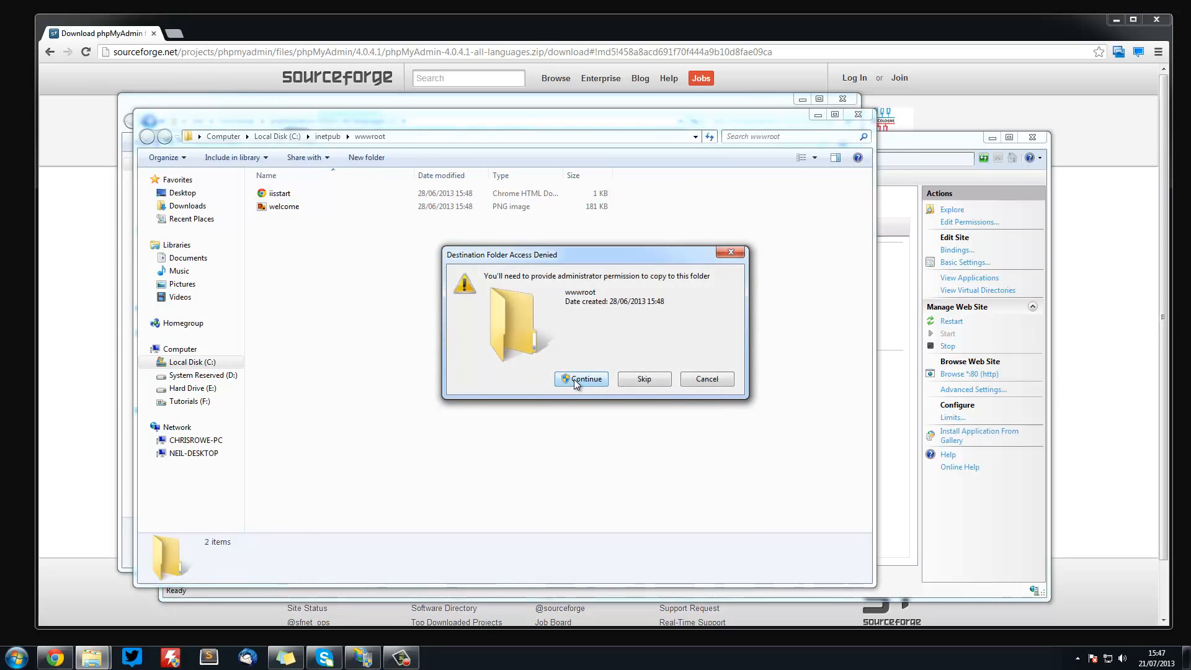
mouse_move(392, 173)
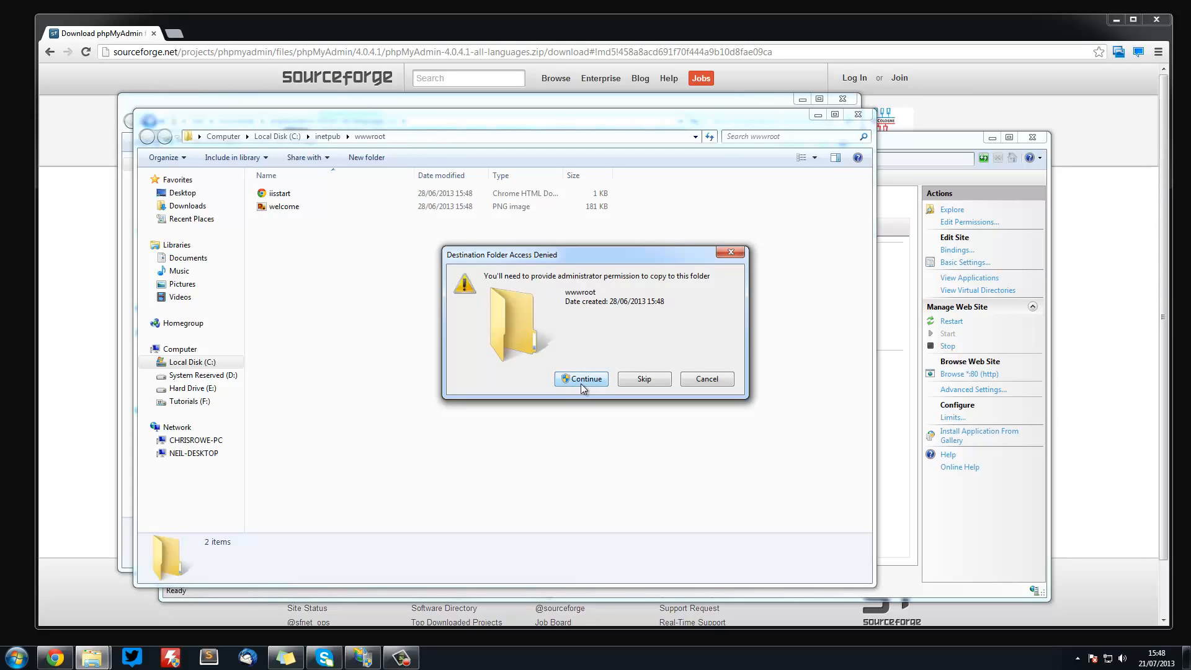
left_click(581, 379)
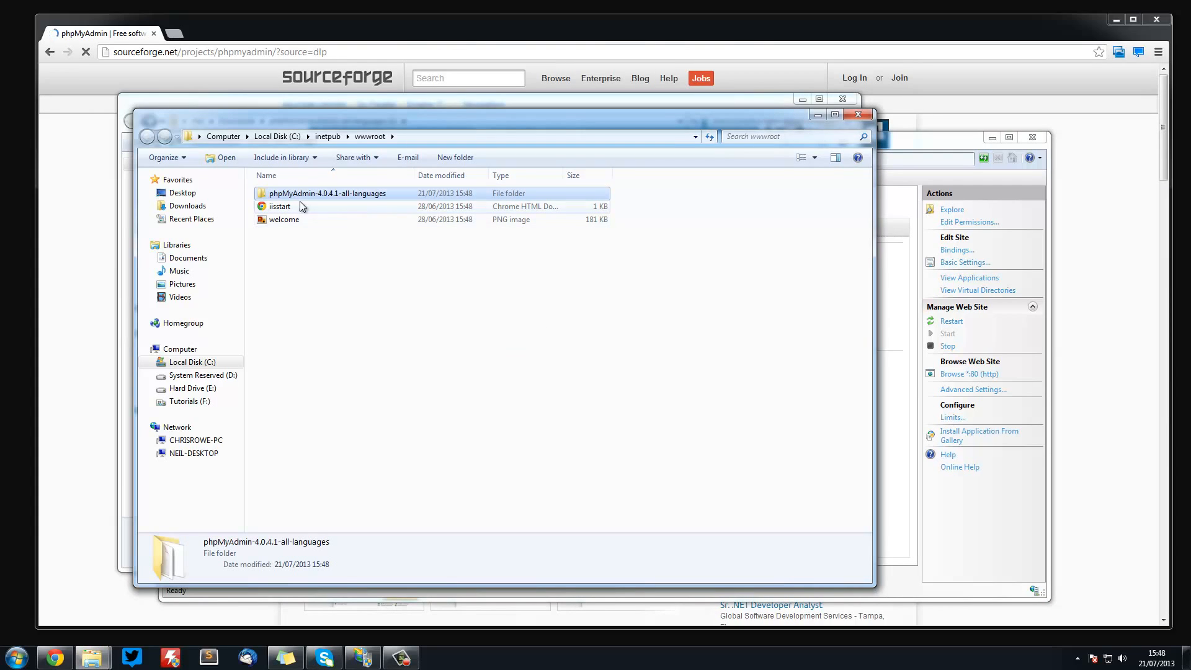
- Check the copied files, then rename the wwwroot folder to 'phpMyAdmin'
double_click(329, 193)
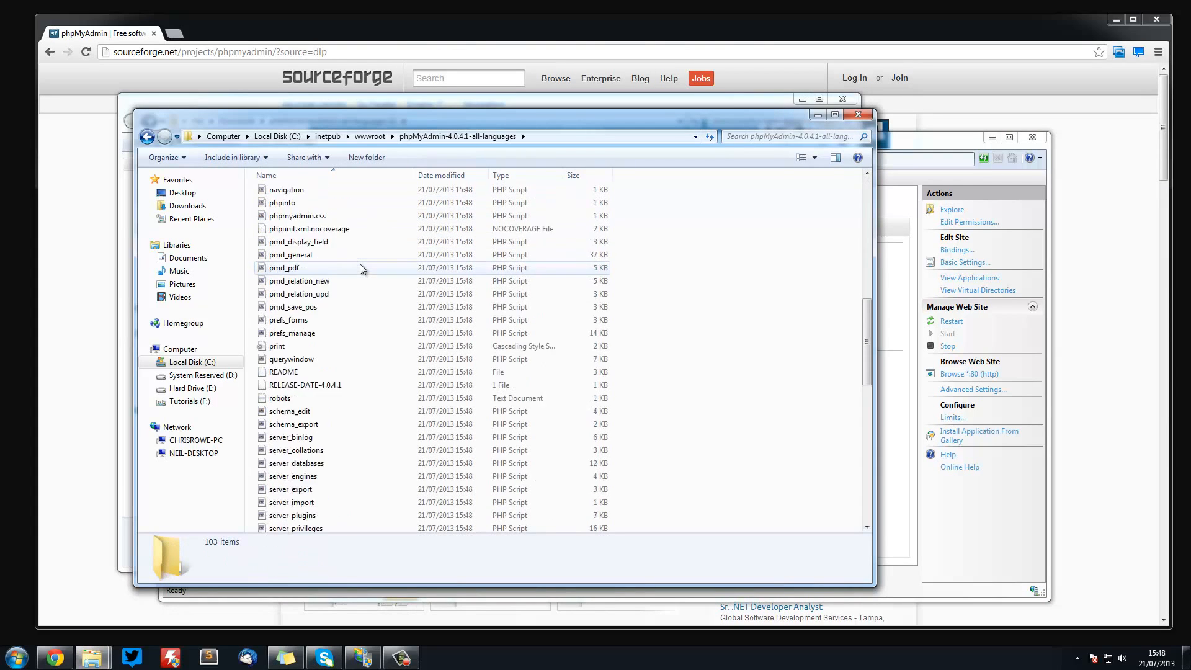
right_click(319, 193)
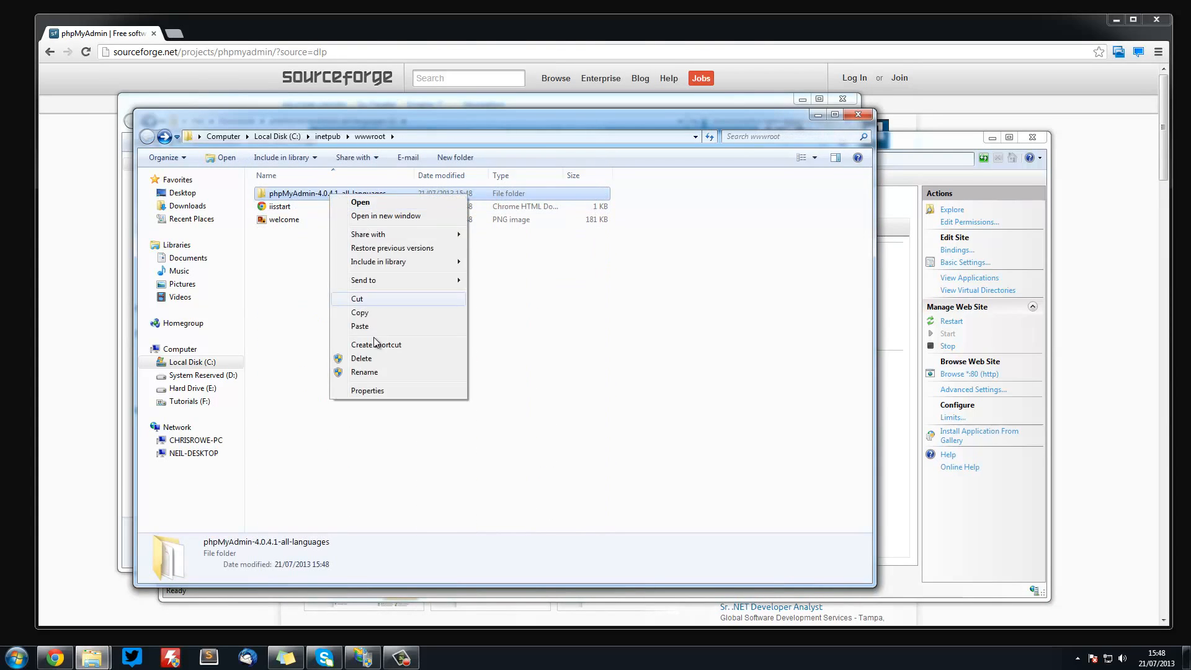
left_click(365, 372)
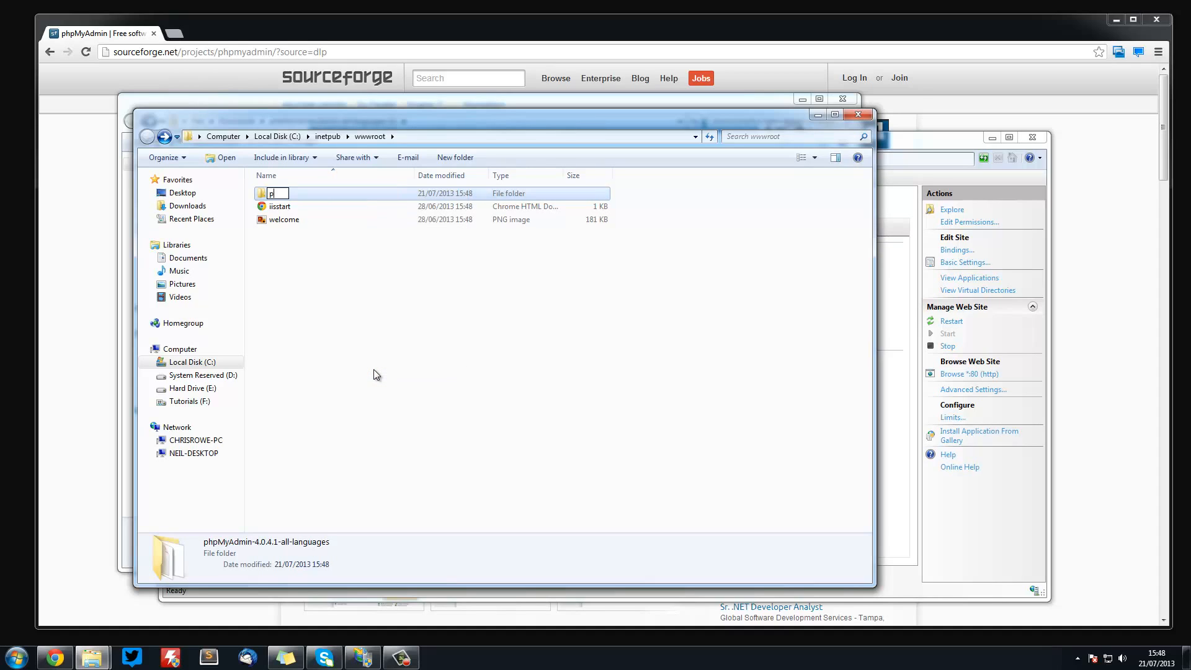
type("phpMyAdmin")
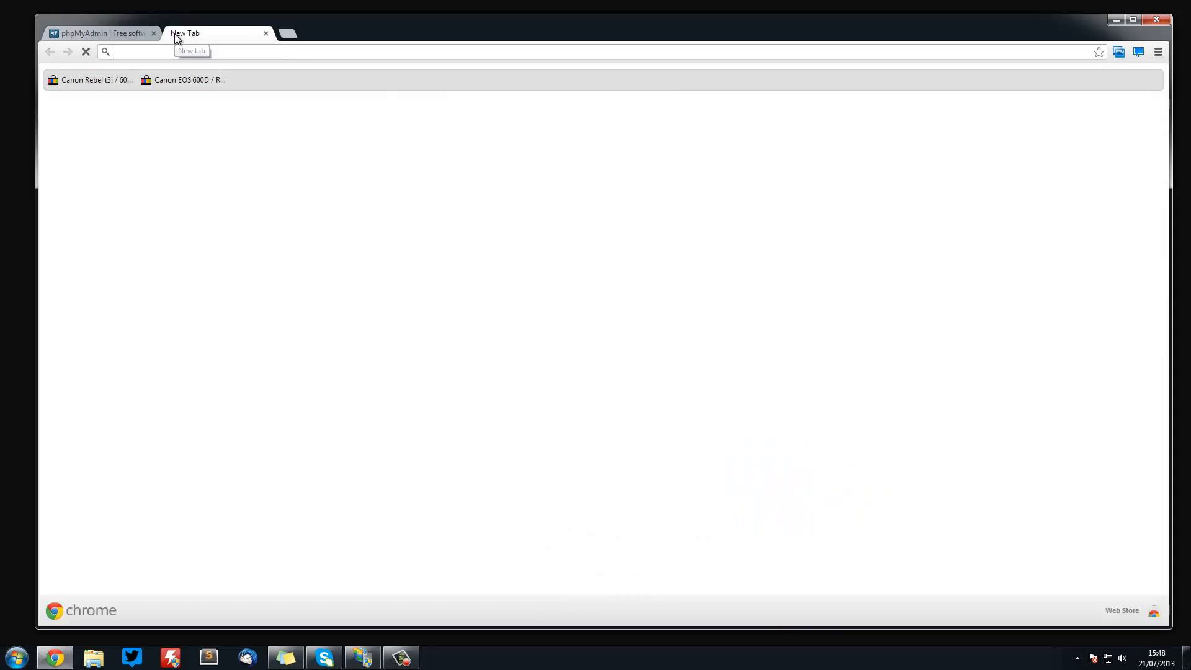
- Load localhost in a new Chrome tab, then go to localhost/phpMyAdmin
type("localhost")
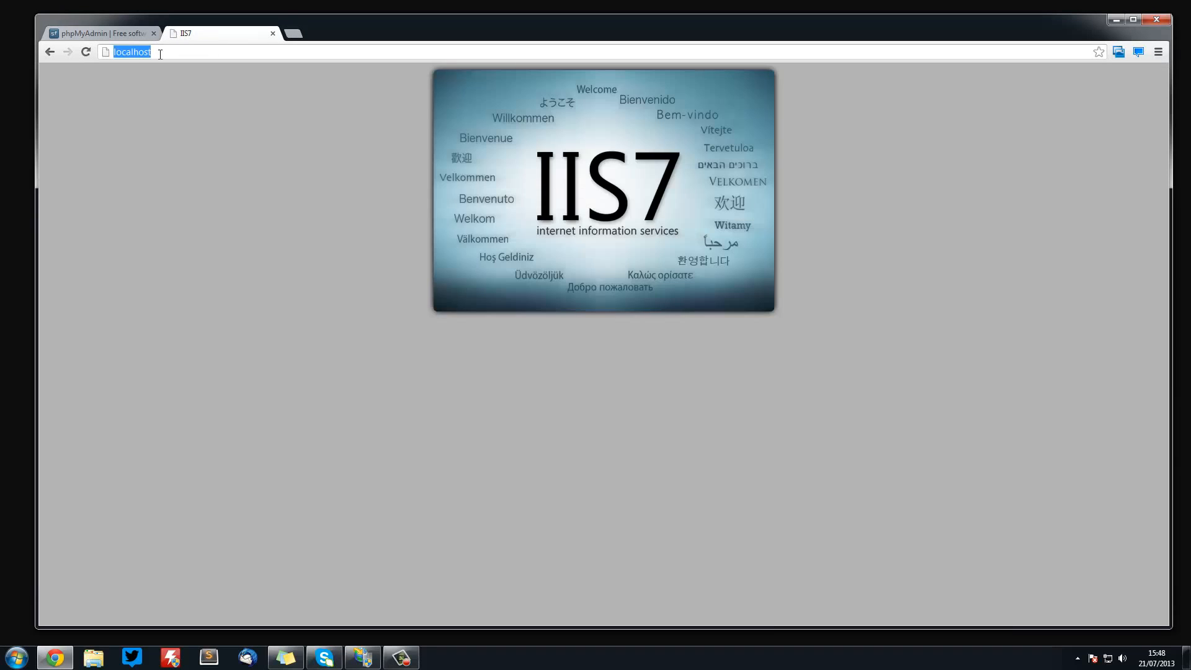
type("/phpMyAdmin/")
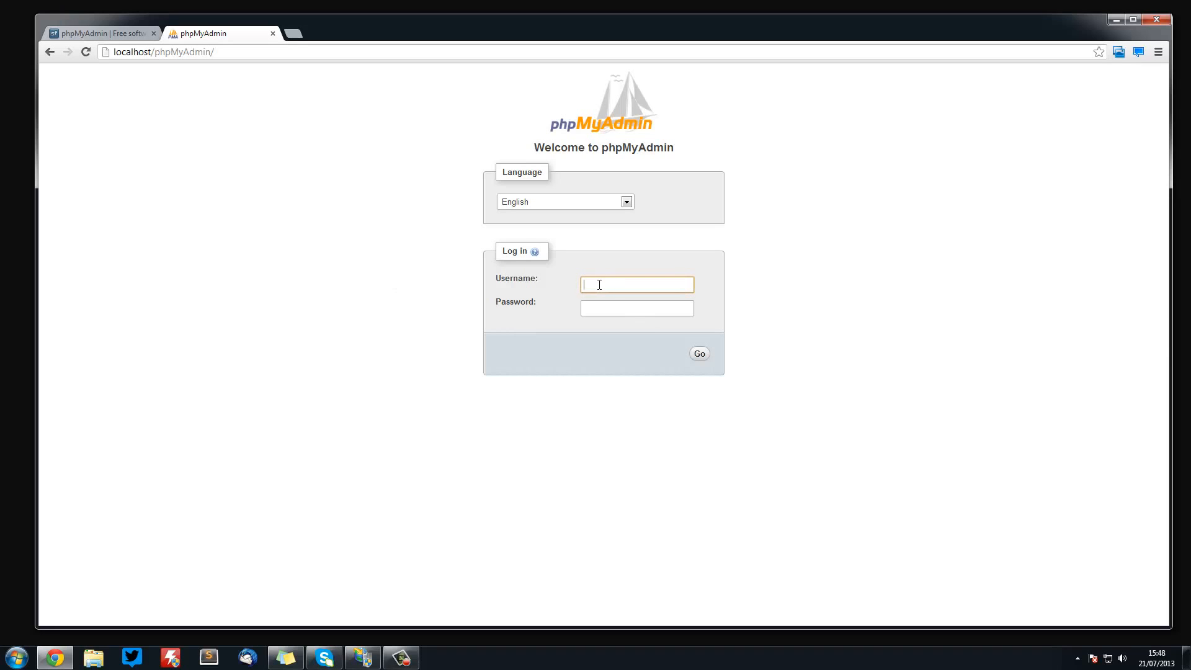
- Log in to phpMyAdmin with username root and the MySQL password
type("root")
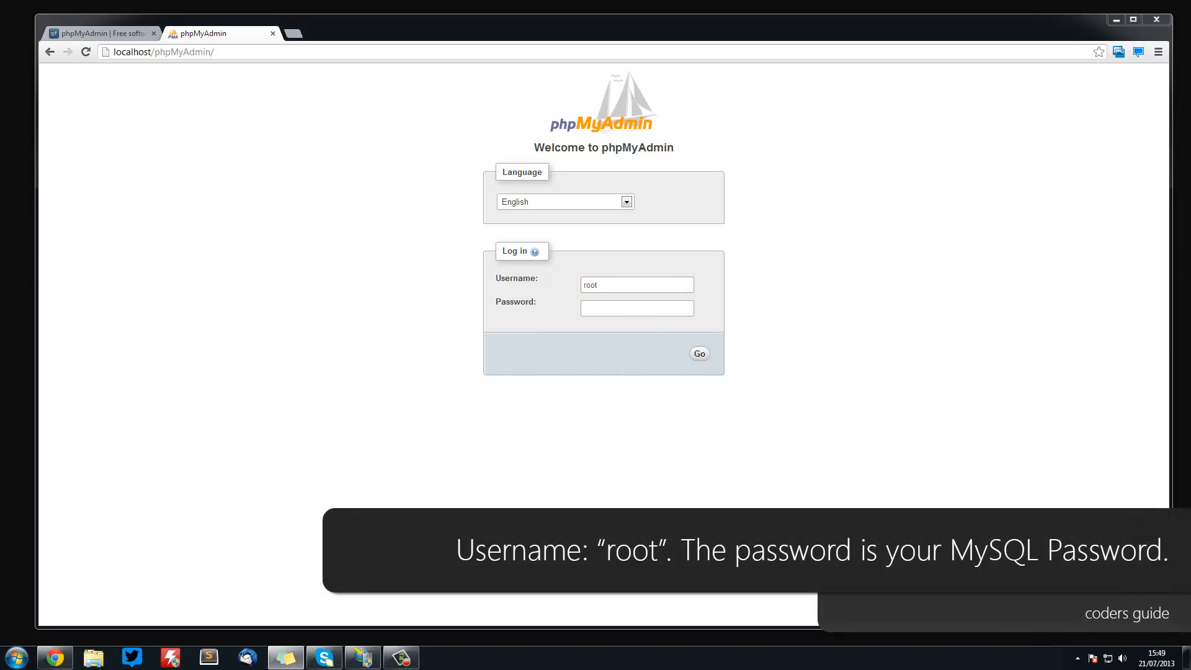
left_click(697, 354)
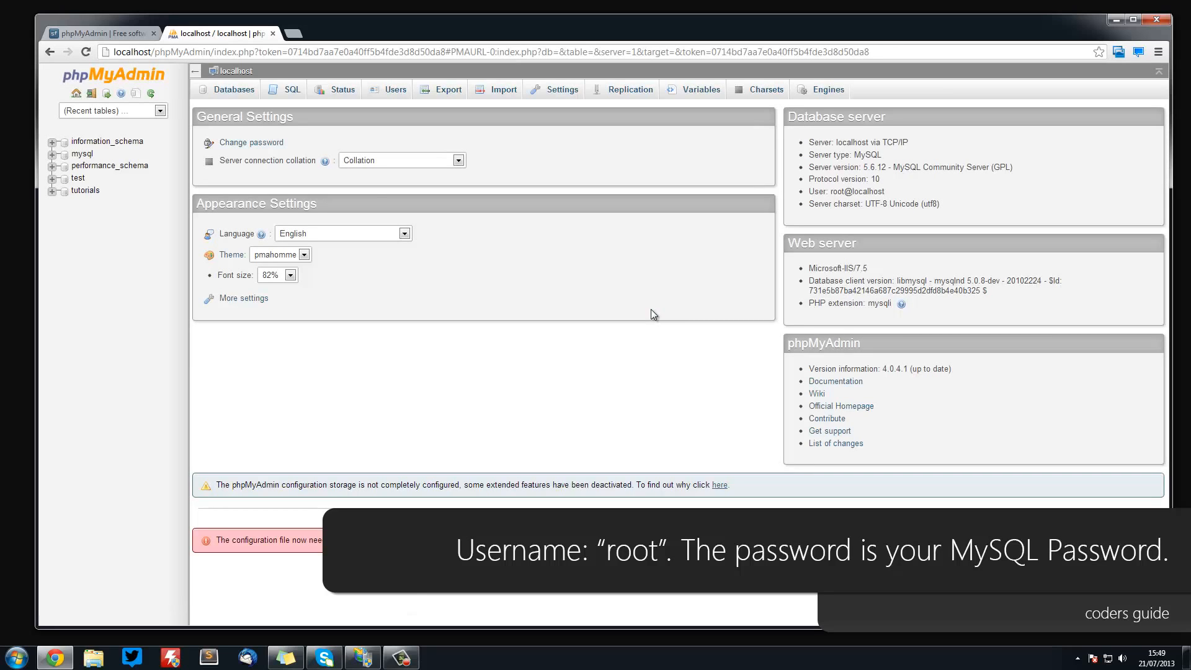
mouse_move(373, 316)
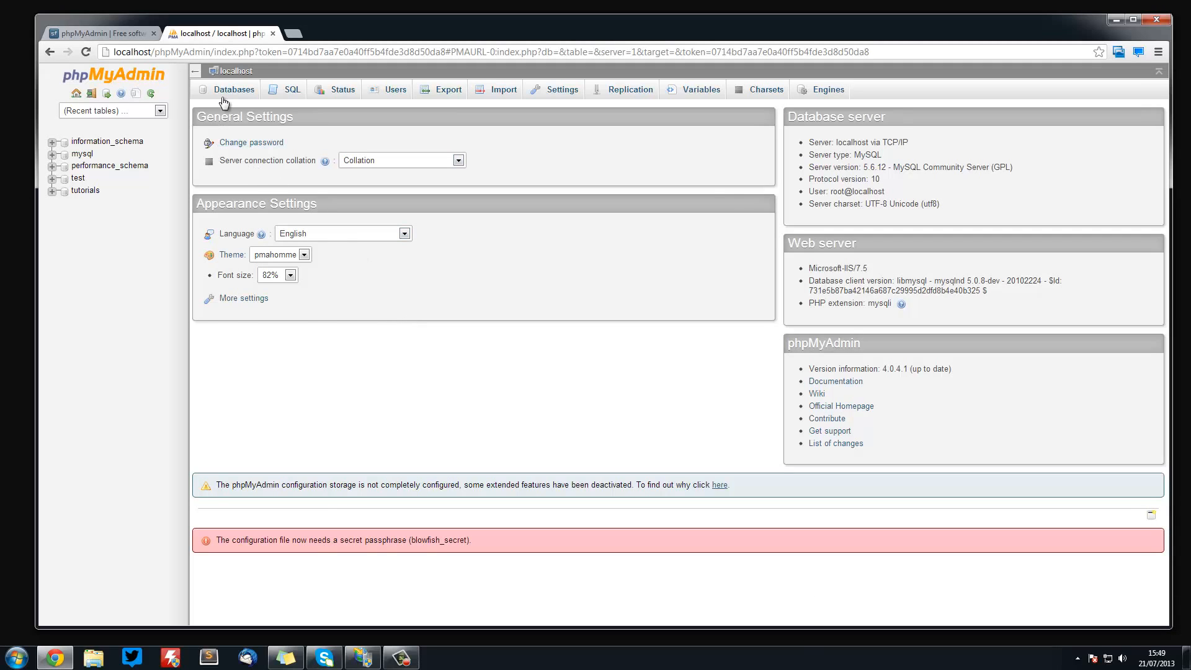
- Create a new database named mydb from the Databases tab
left_click(234, 89)
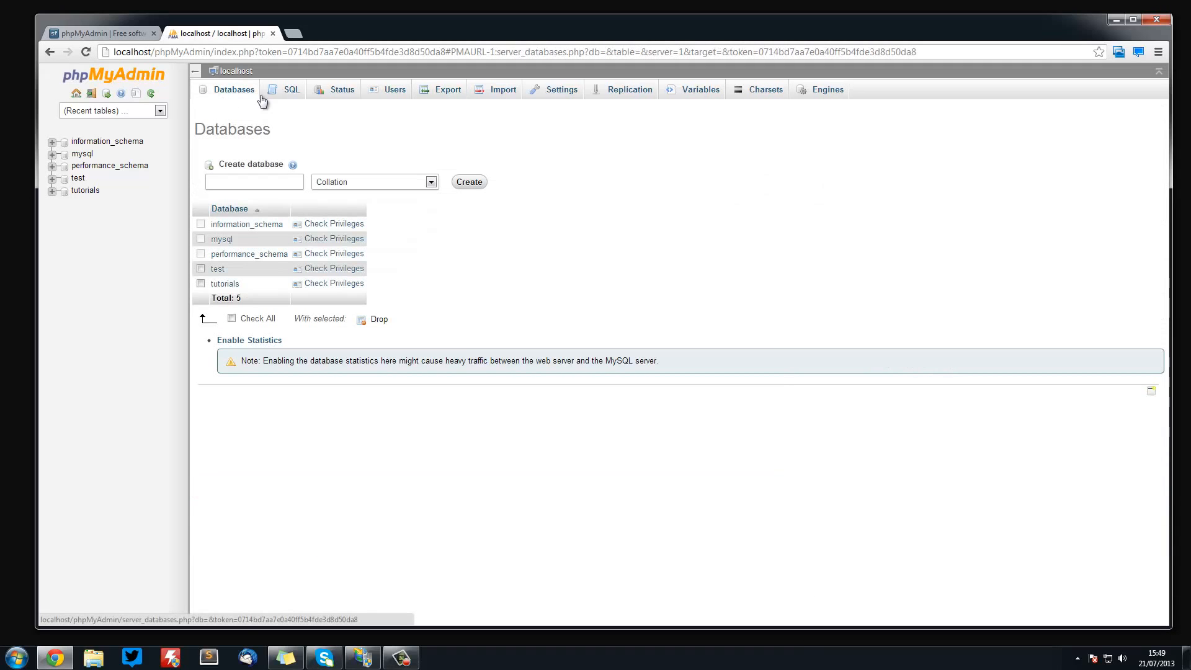
type("myd")
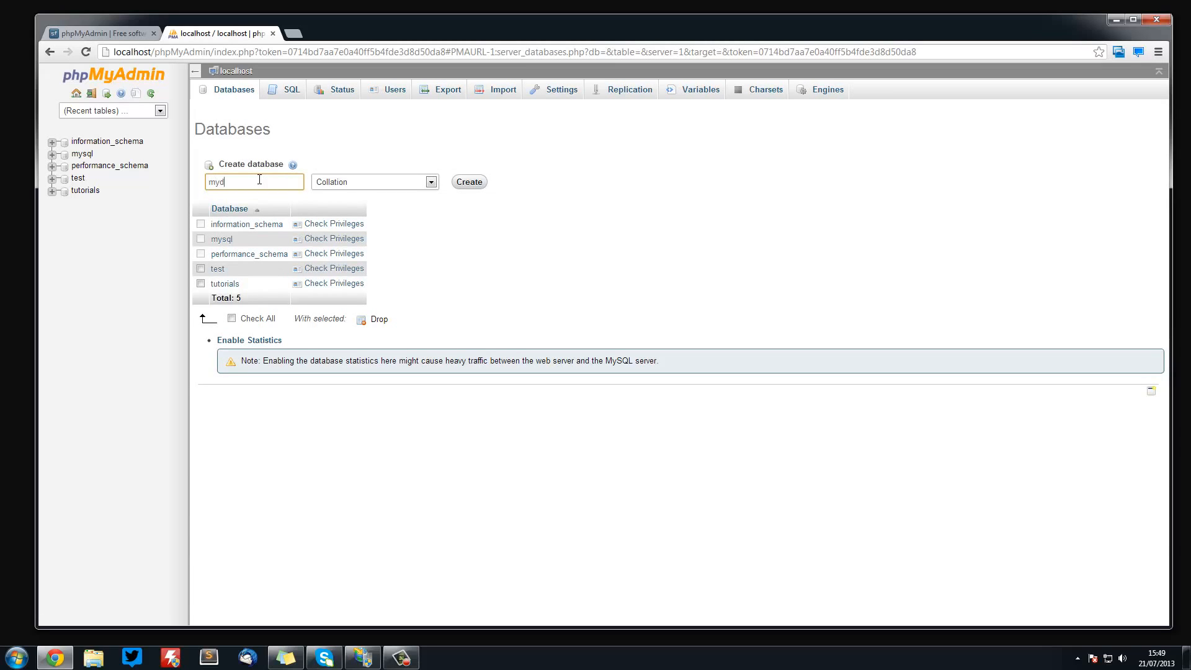
left_click(469, 181)
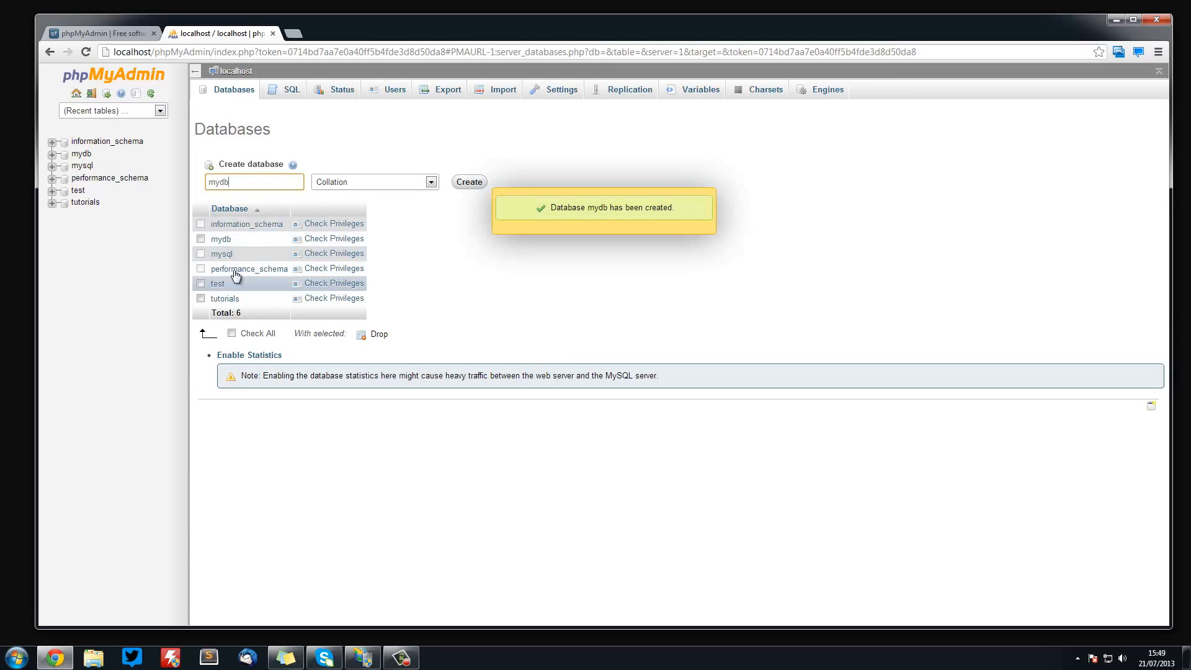
- In mydb, start a six-column user table and begin entering column names
left_click(221, 238)
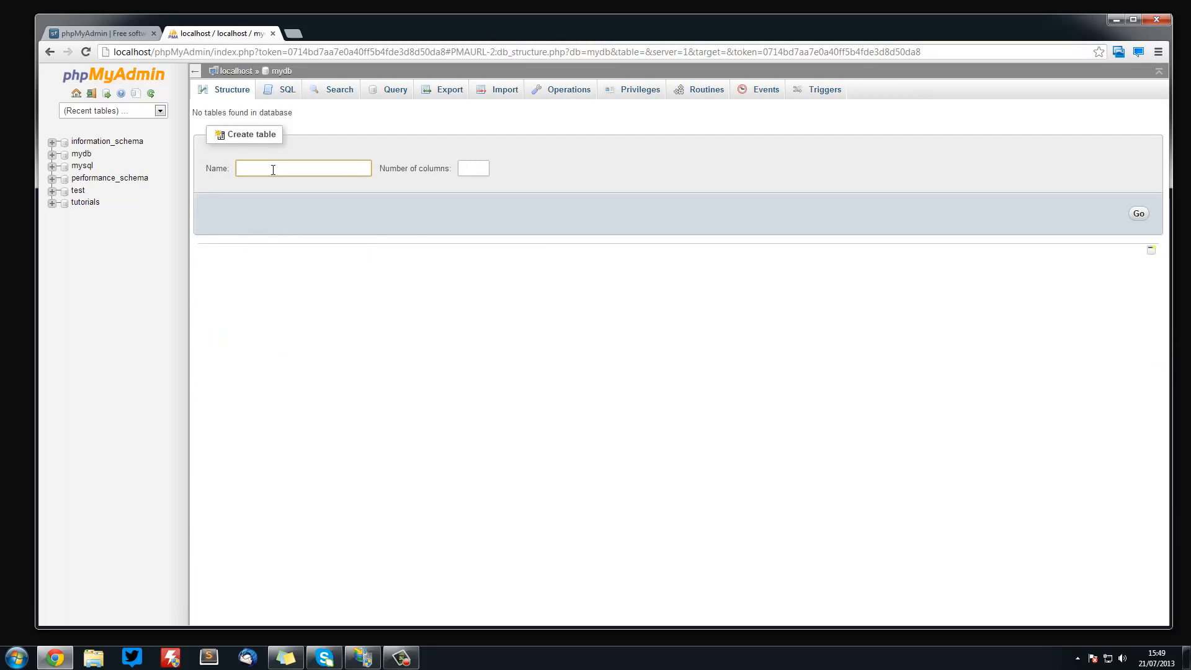
type("user")
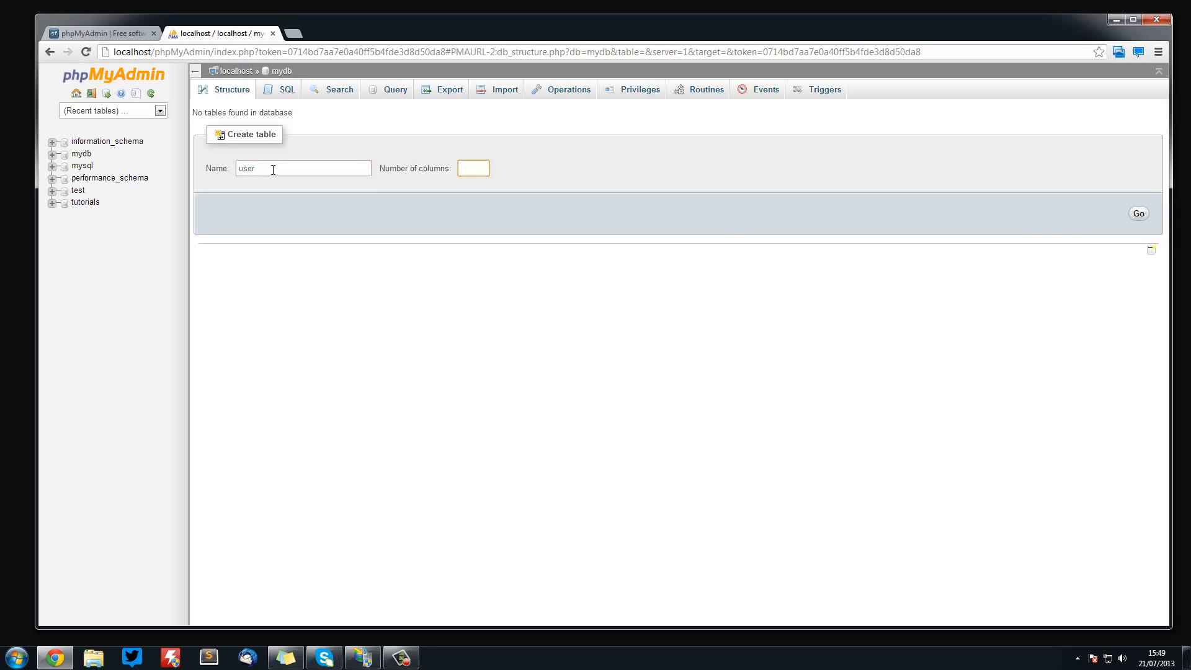
left_click(1138, 213)
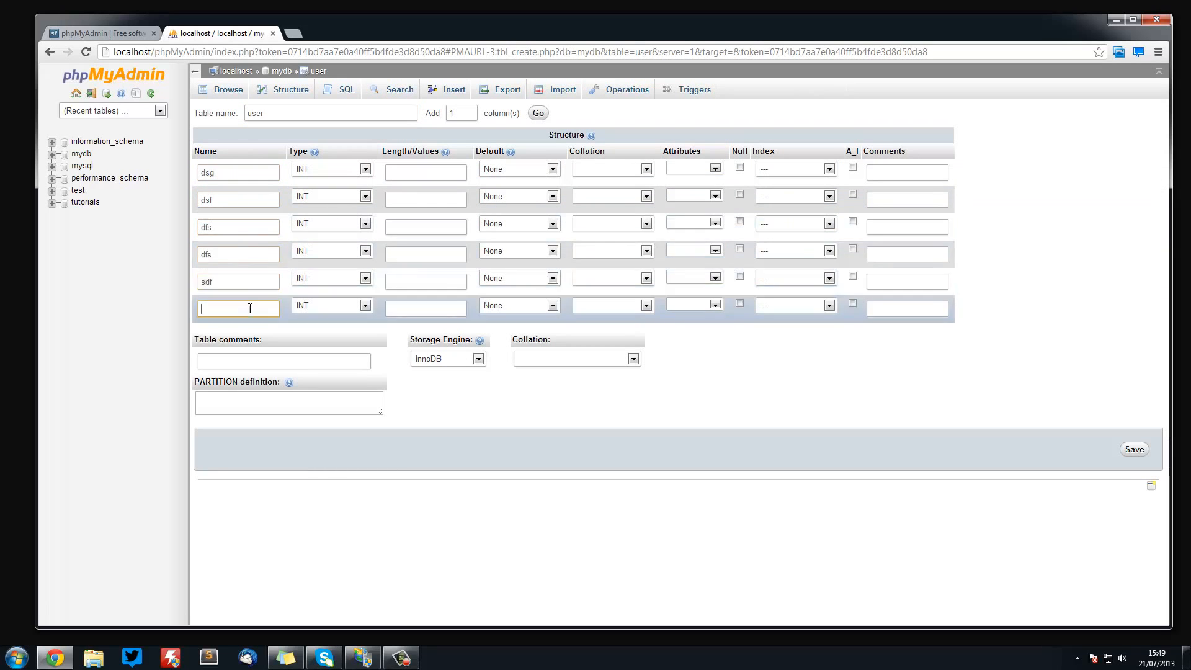
type("fdsf")
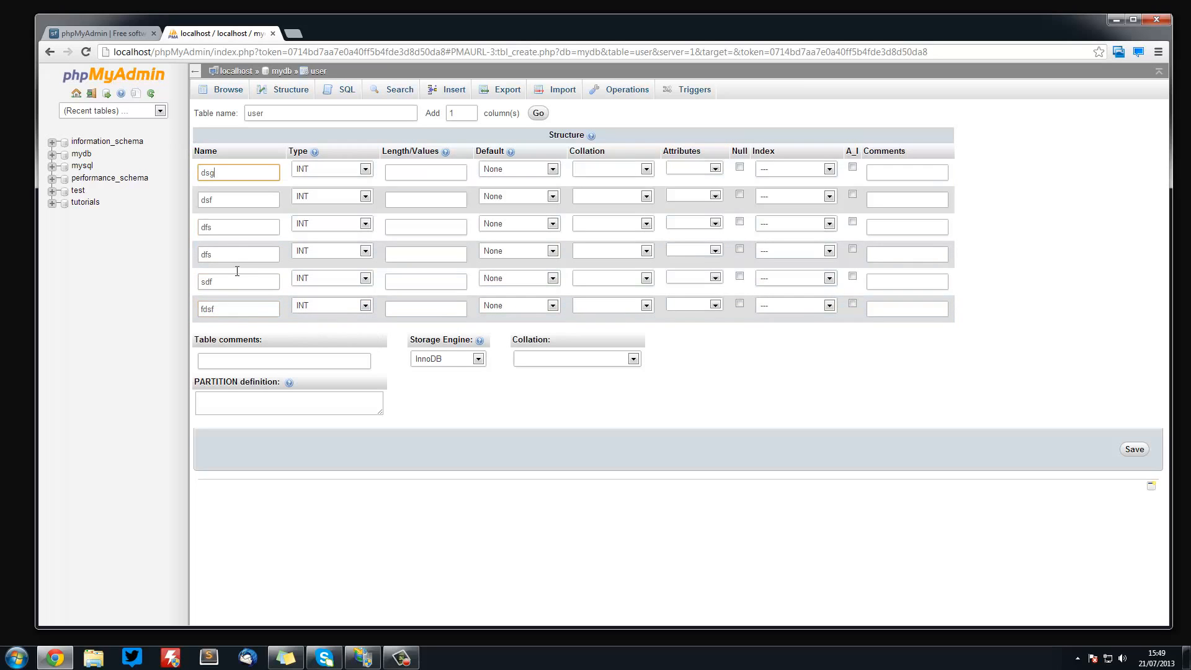
left_click(238, 199)
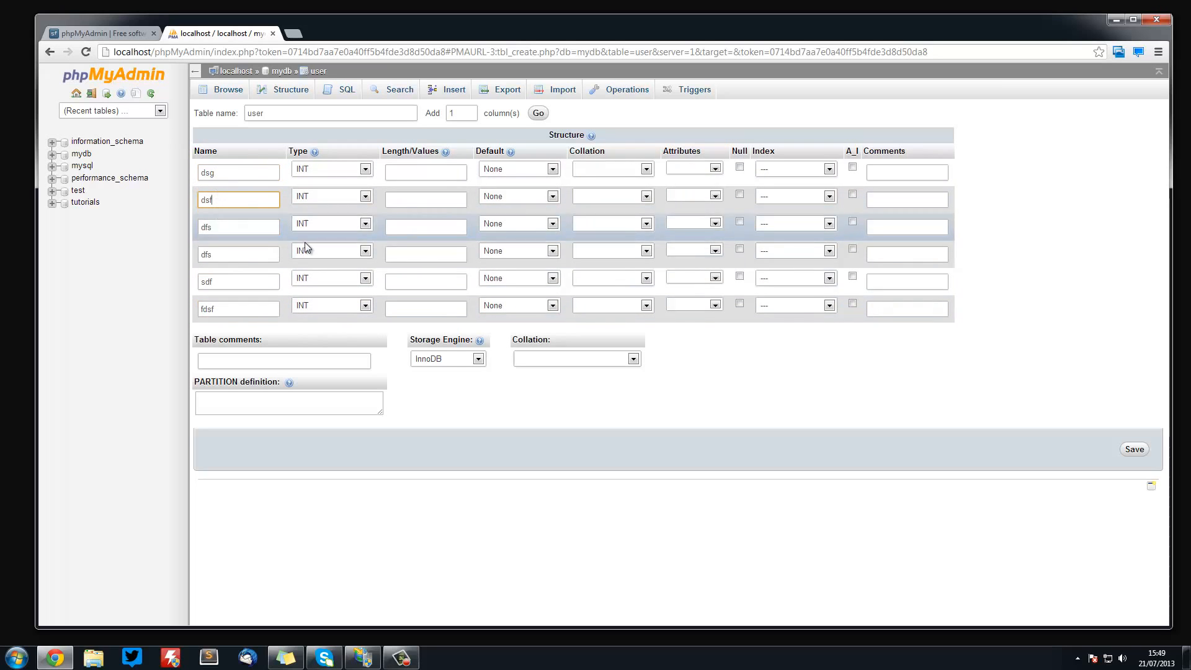
mouse_move(343, 104)
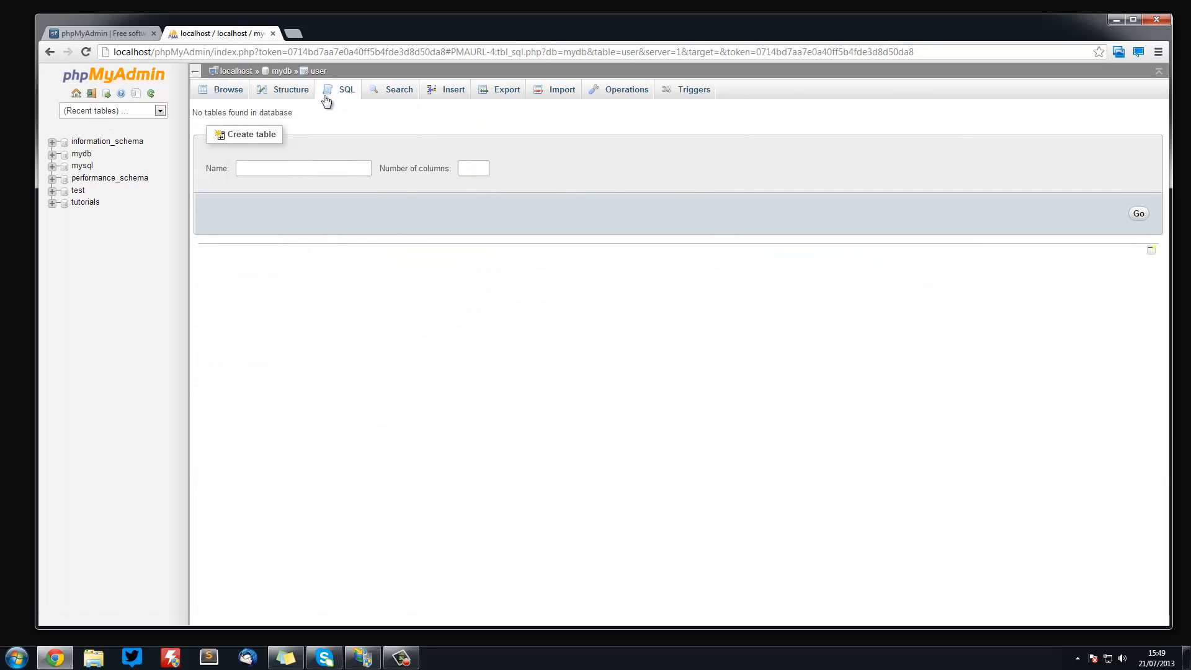
mouse_move(300, 126)
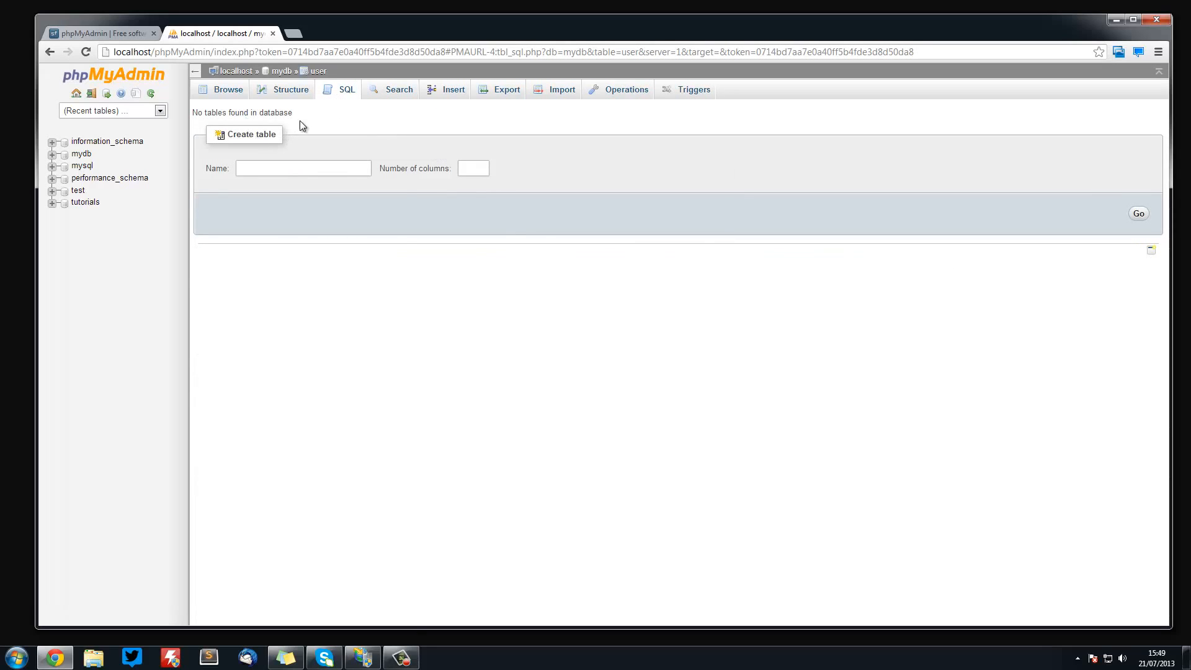
mouse_move(453, 94)
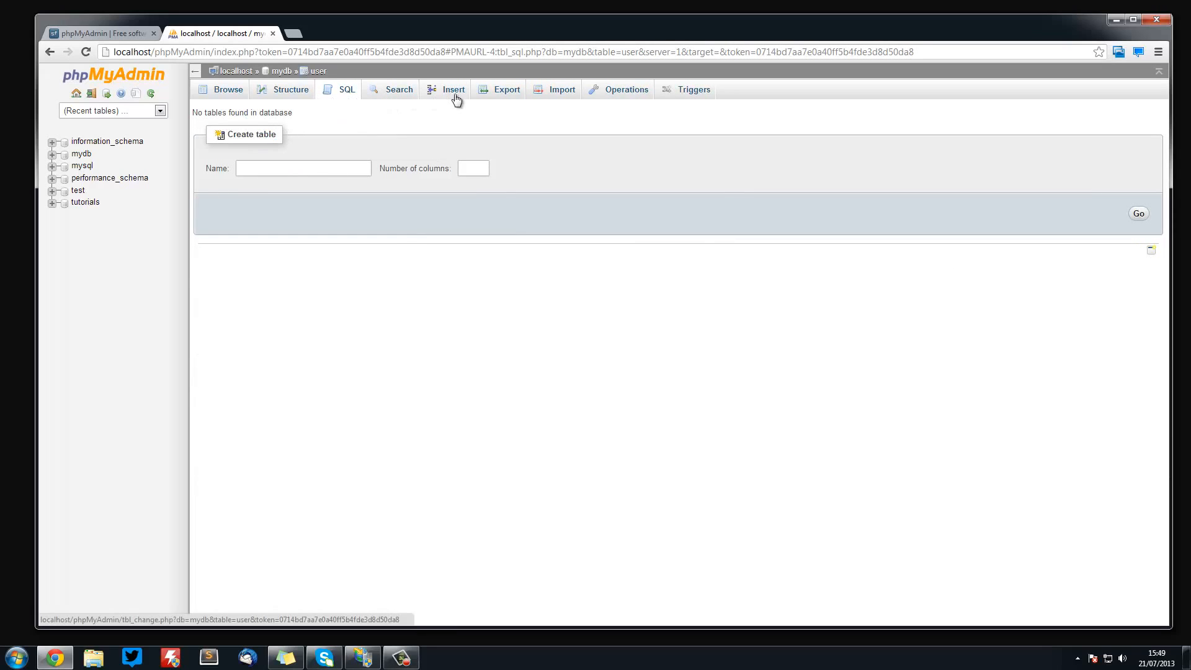
- Open the user table's Insert tab and another tab, then return to server home
left_click(454, 88)
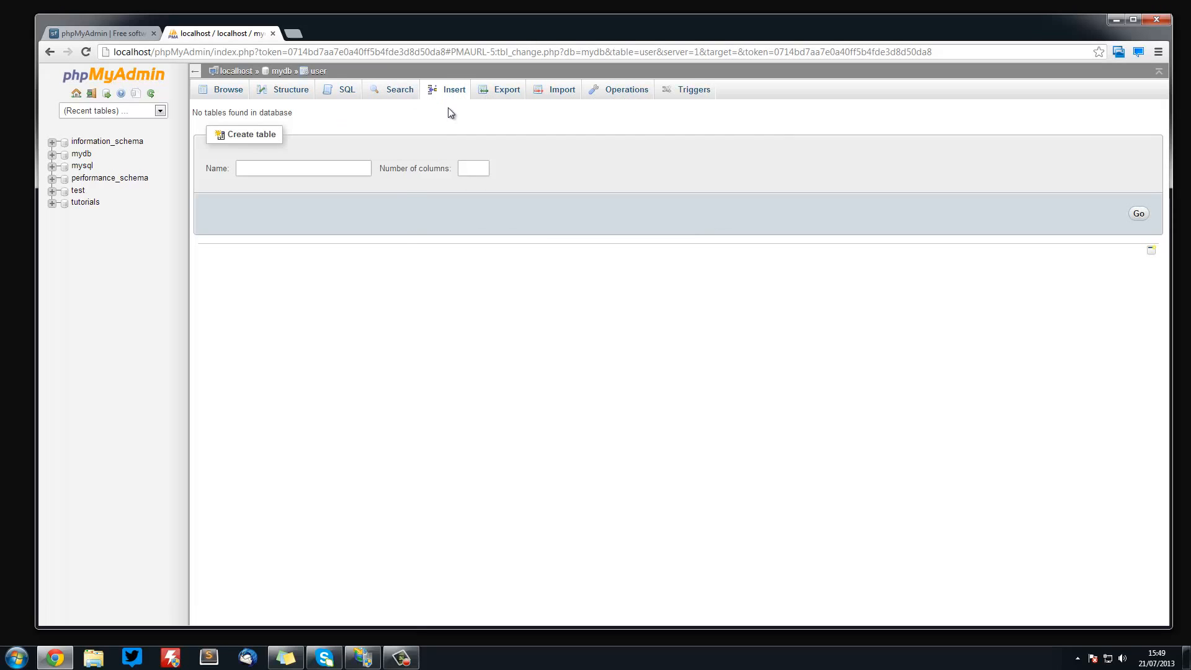
left_click(562, 88)
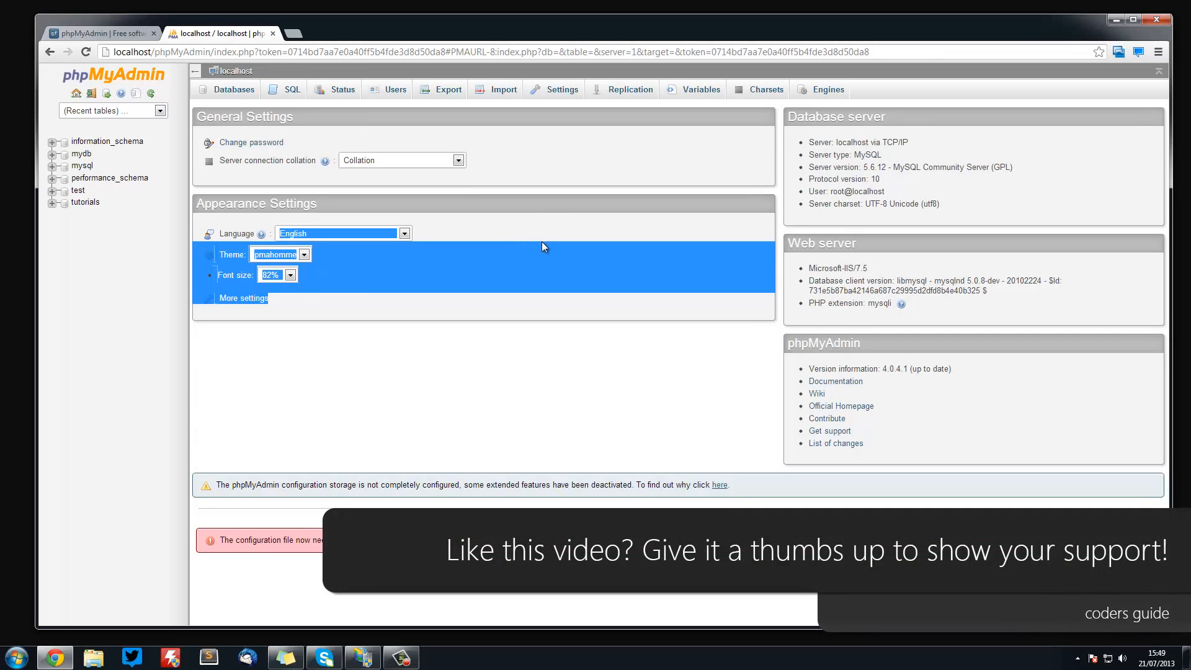
mouse_move(551, 237)
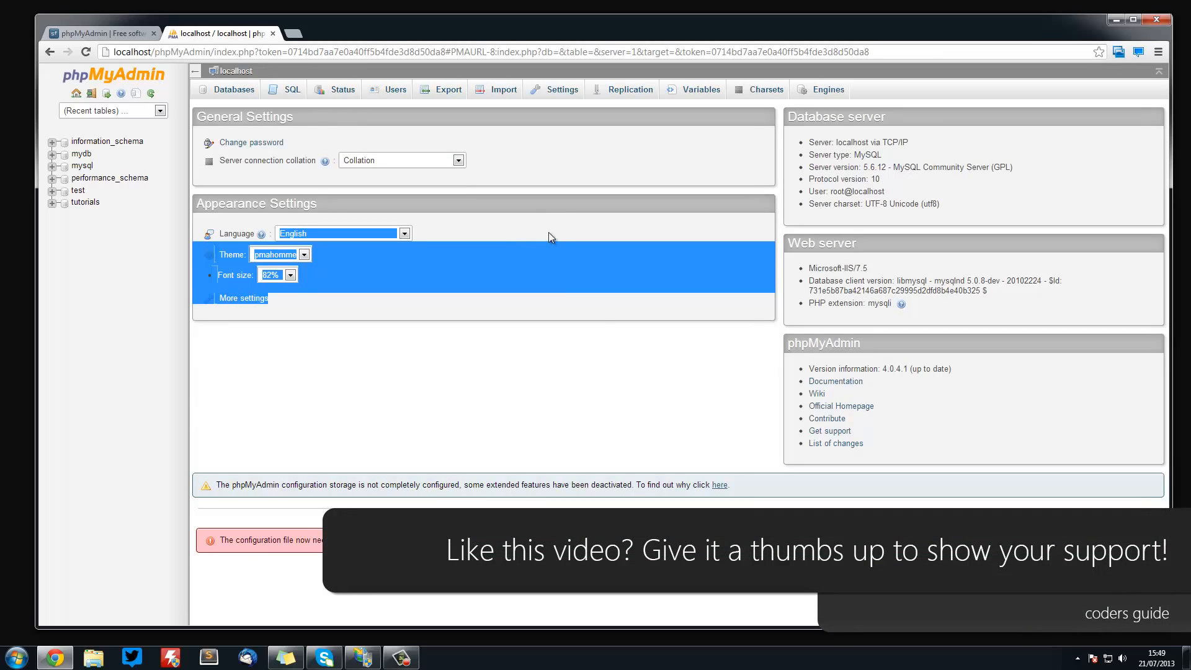
left_click(551, 239)
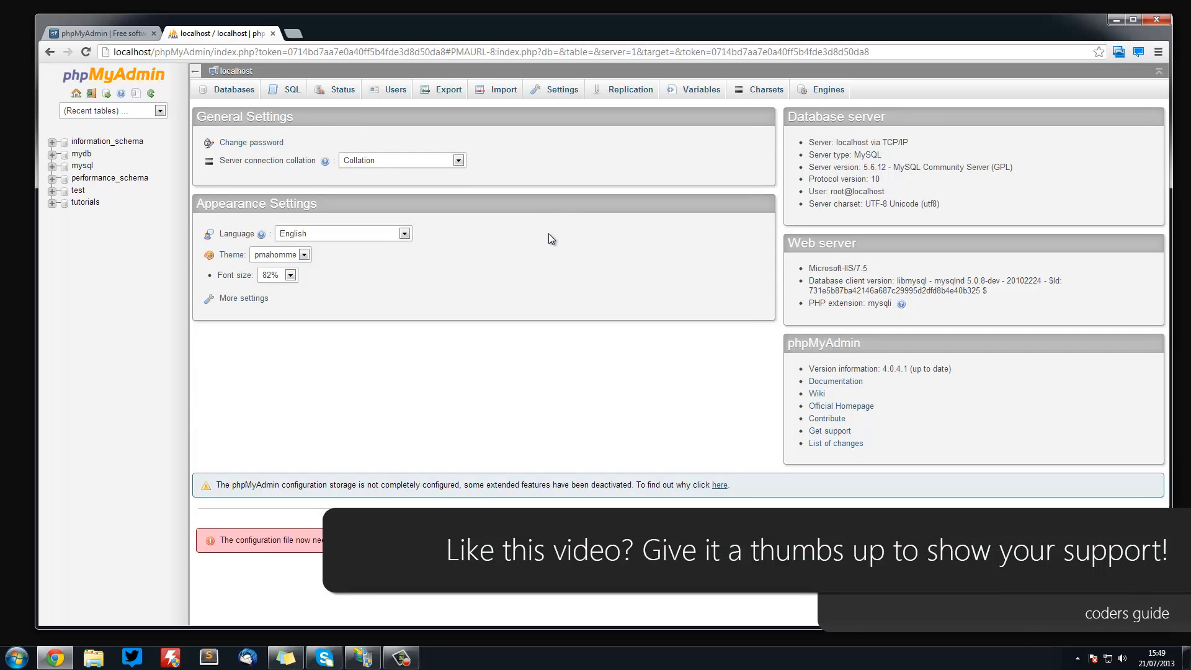